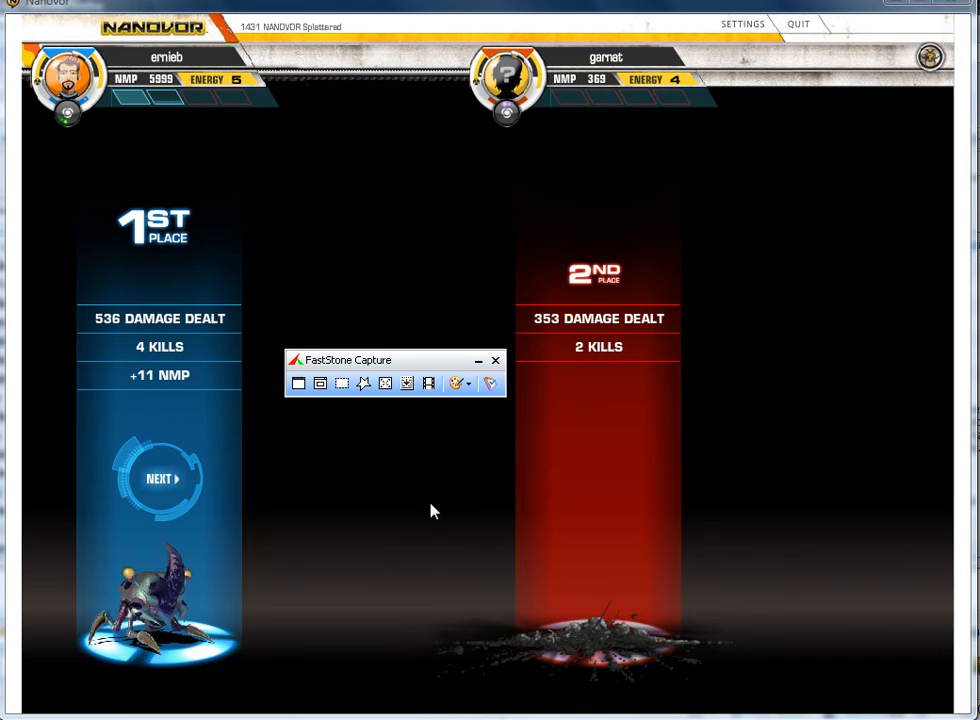
mouse_move(299, 383)
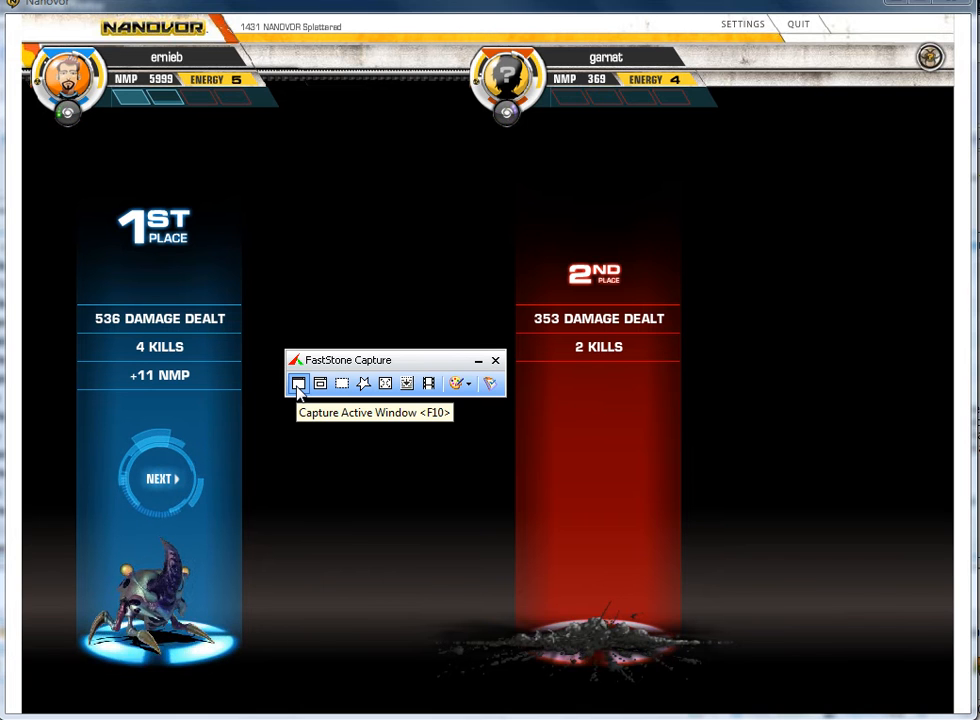
mouse_move(320, 383)
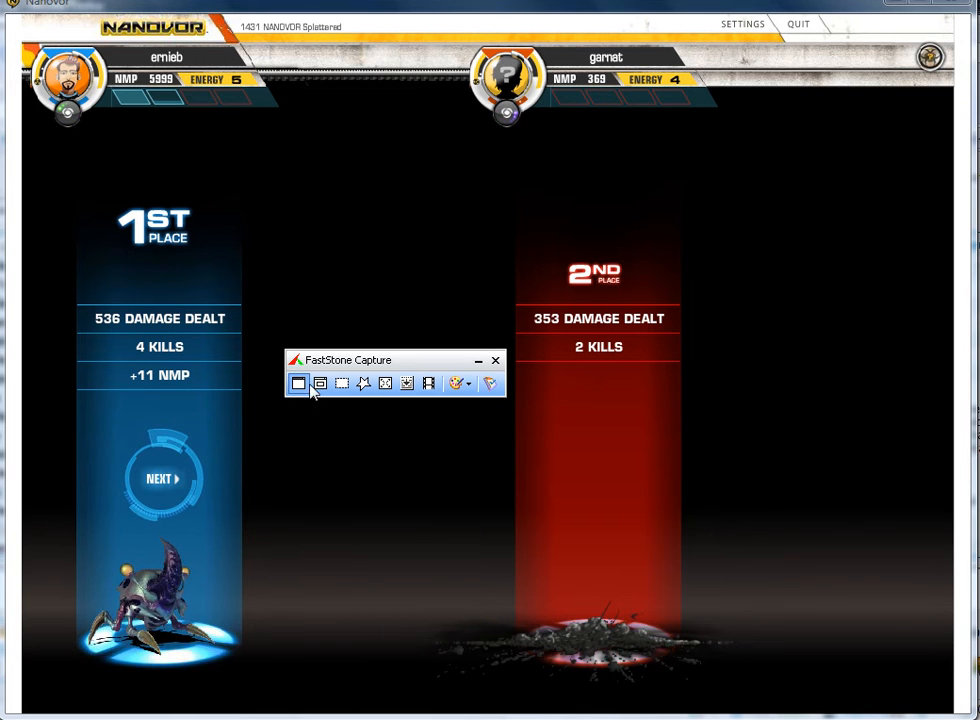
Capture the active Nanovor battle results window into FastStone Editor
click(494, 360)
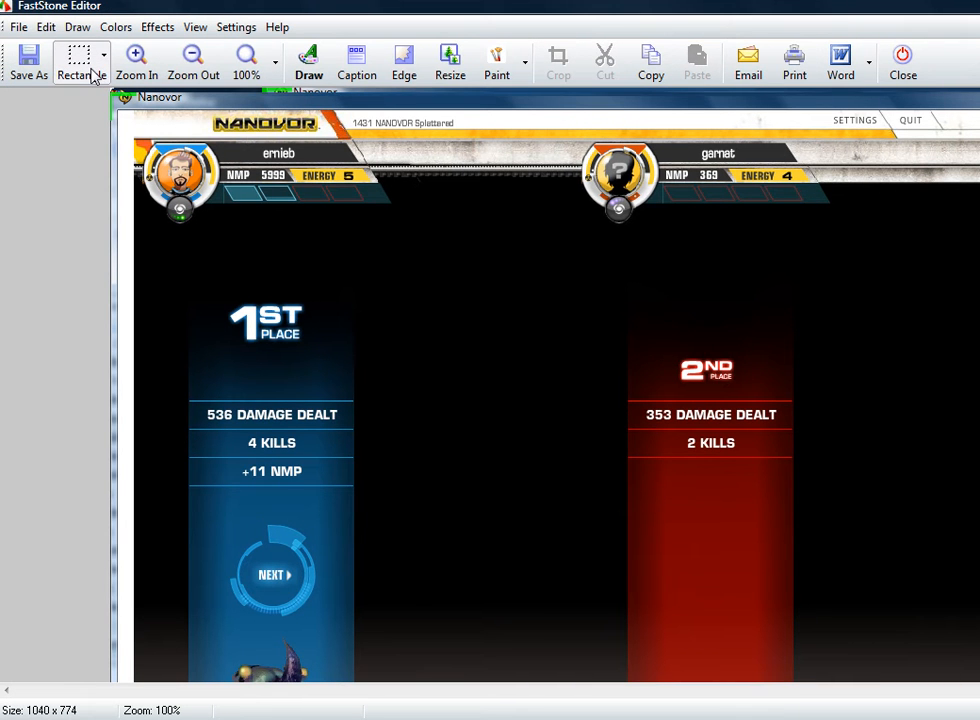
mouse_move(697, 217)
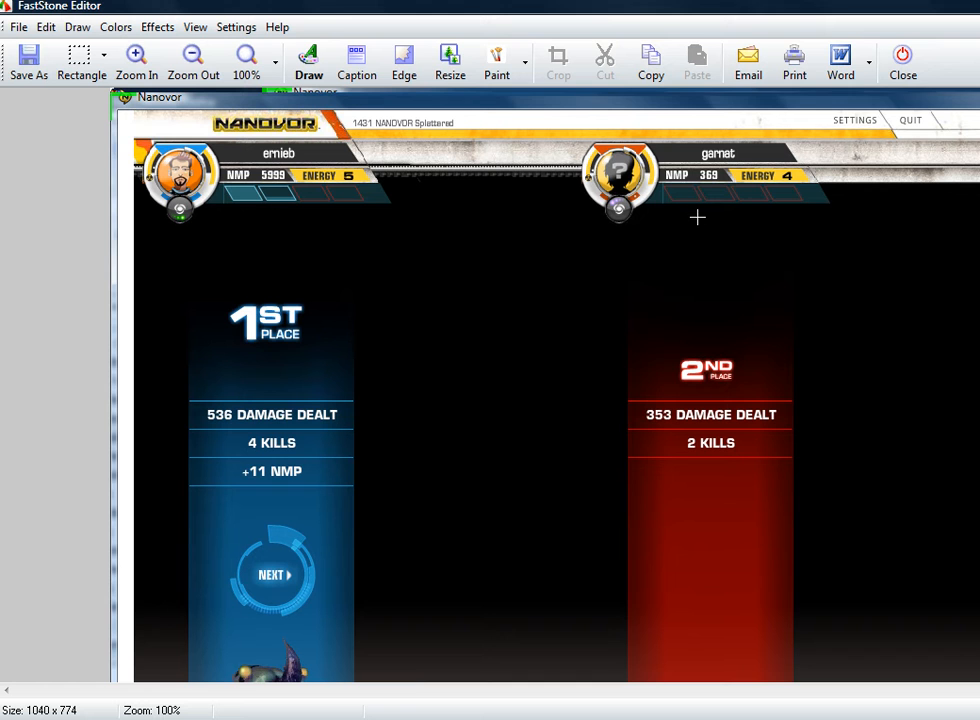
mouse_move(567, 178)
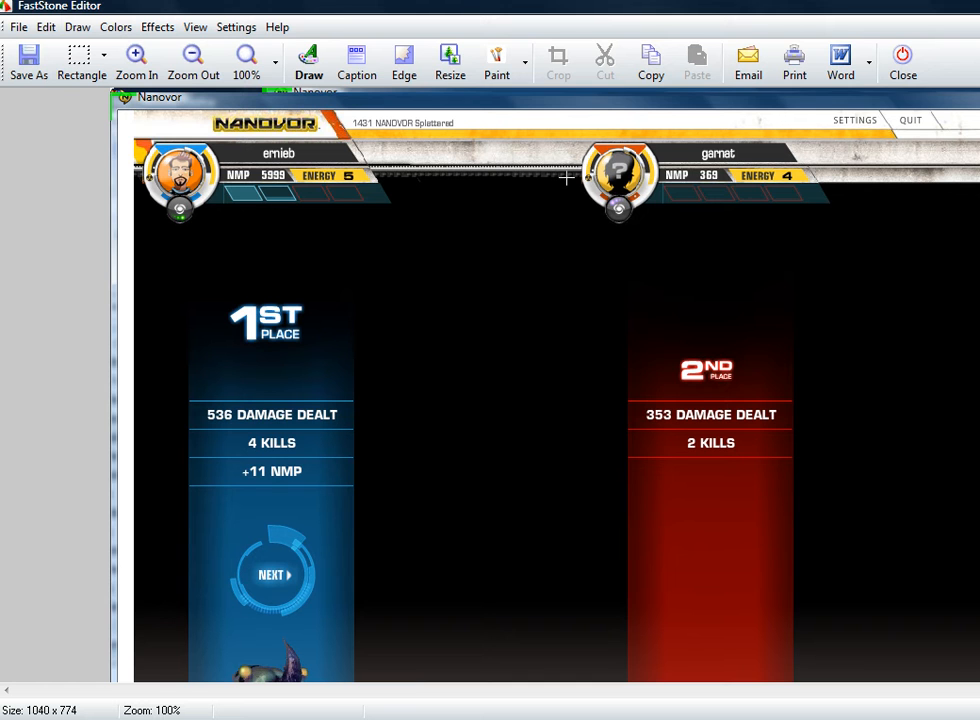
Open Save As for the screenshot, showing the default name 2009-10-12_213202 on the Desktop
click(28, 60)
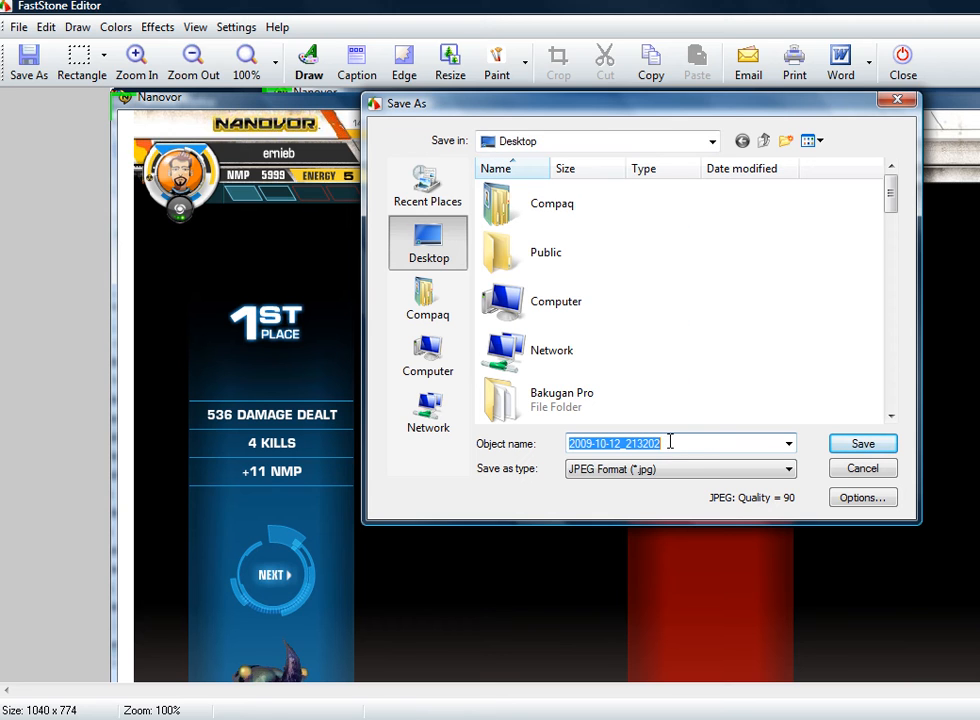
mouse_move(615, 478)
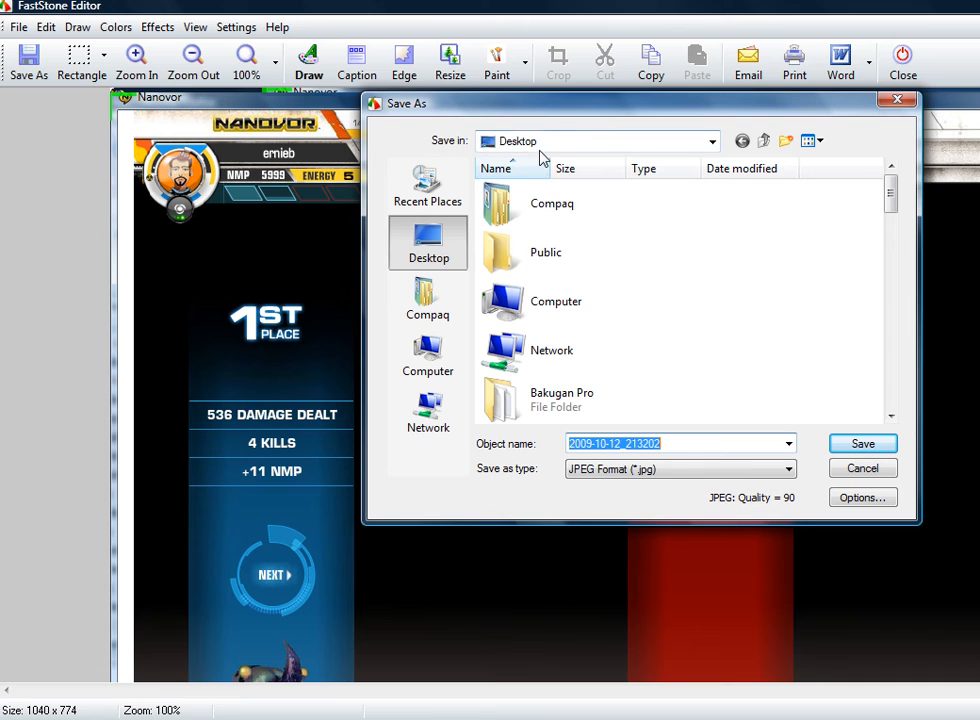
mouse_move(866, 421)
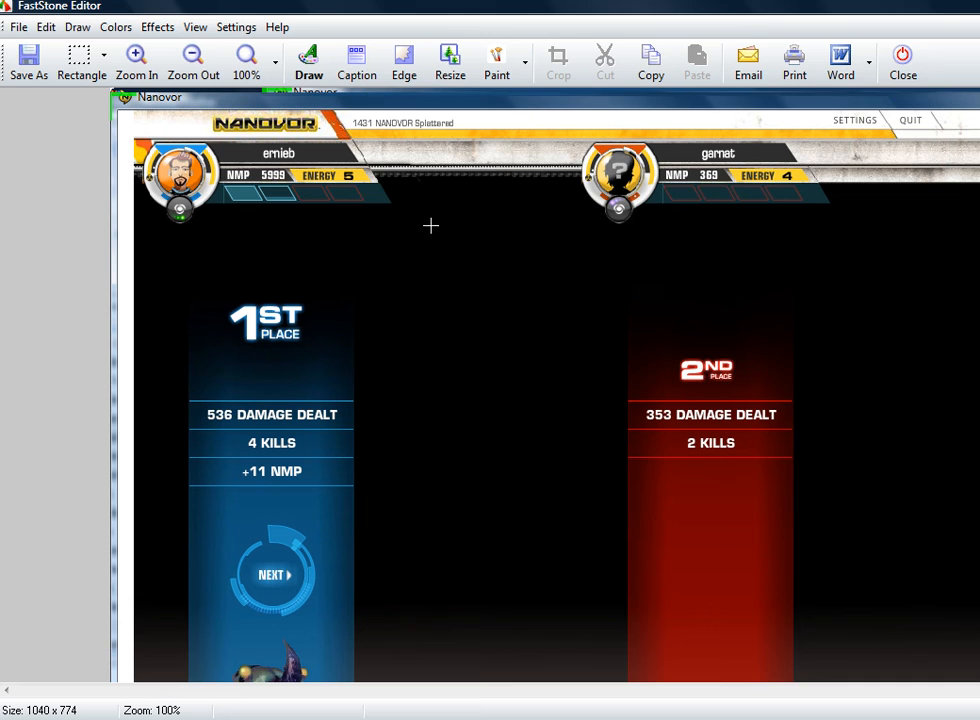
mouse_move(442, 325)
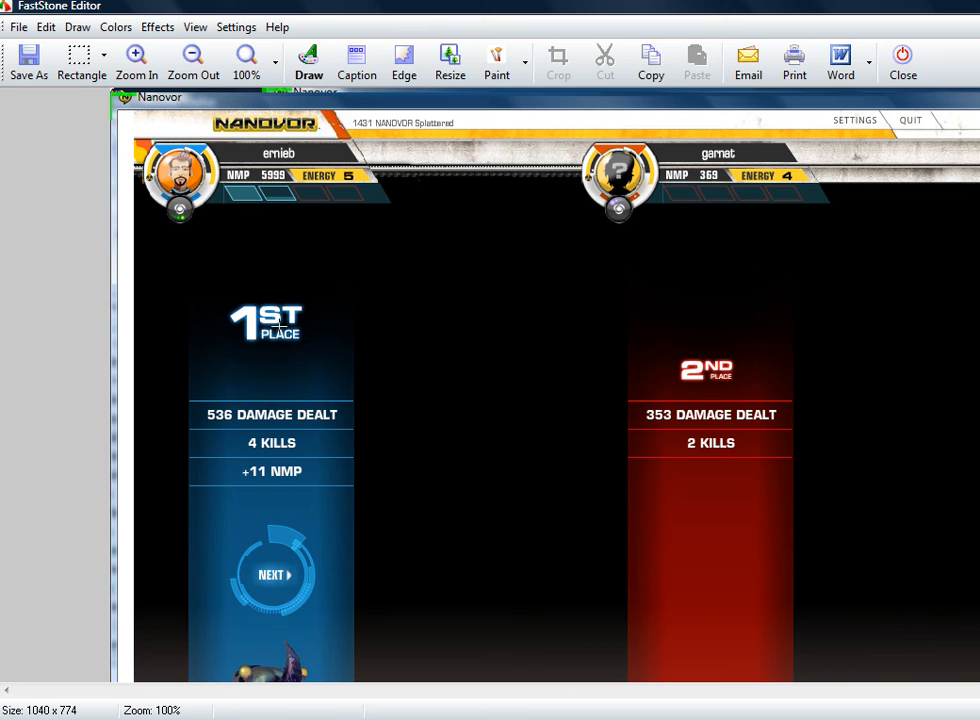
mouse_move(723, 153)
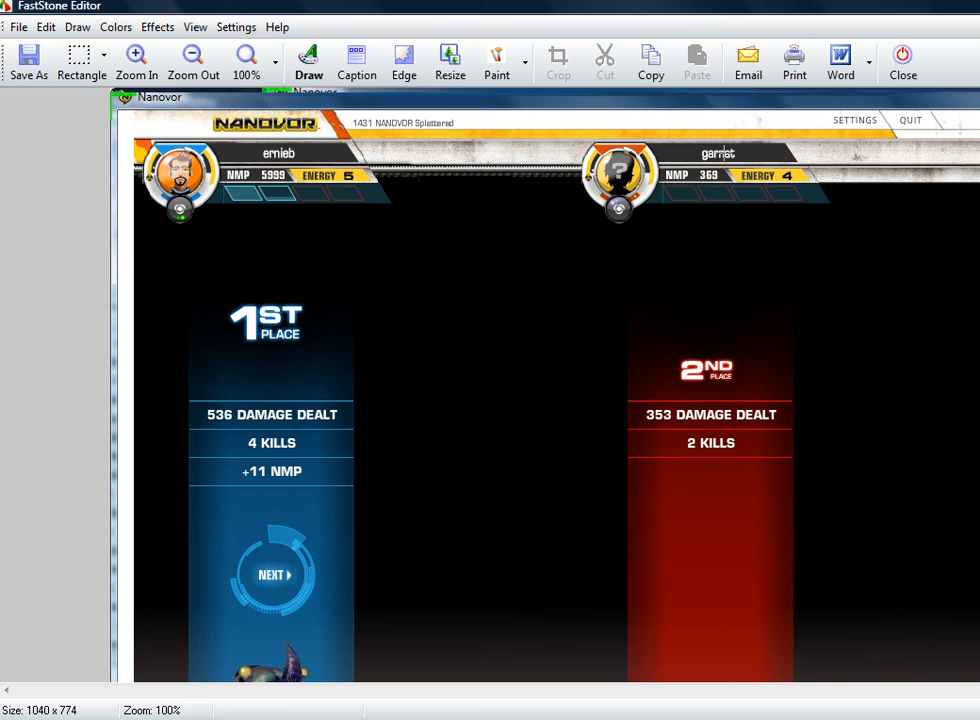
mouse_move(381, 372)
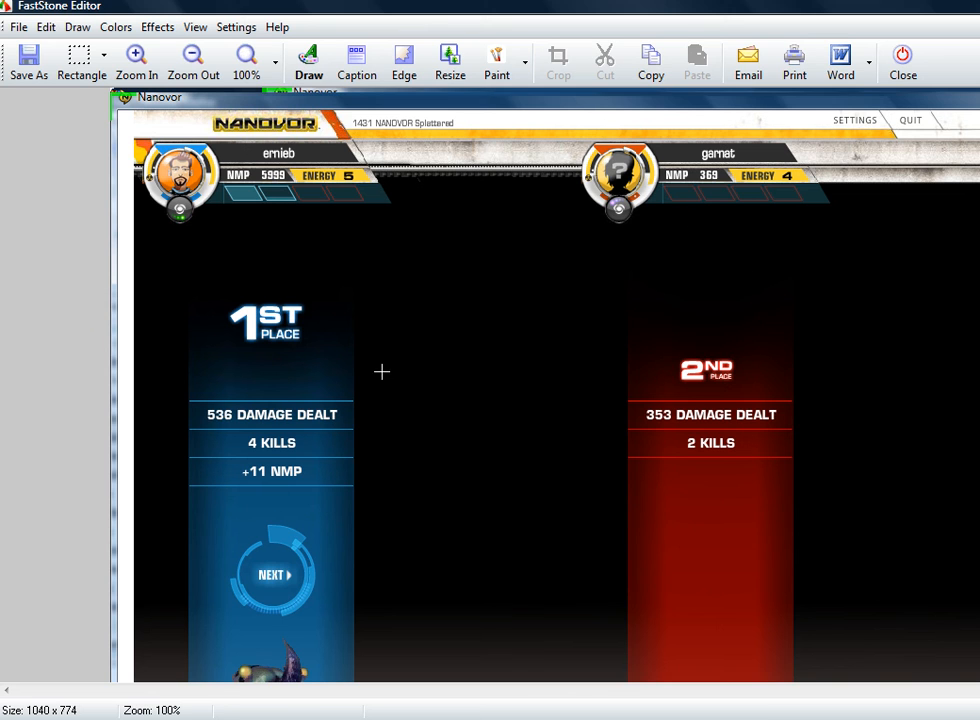